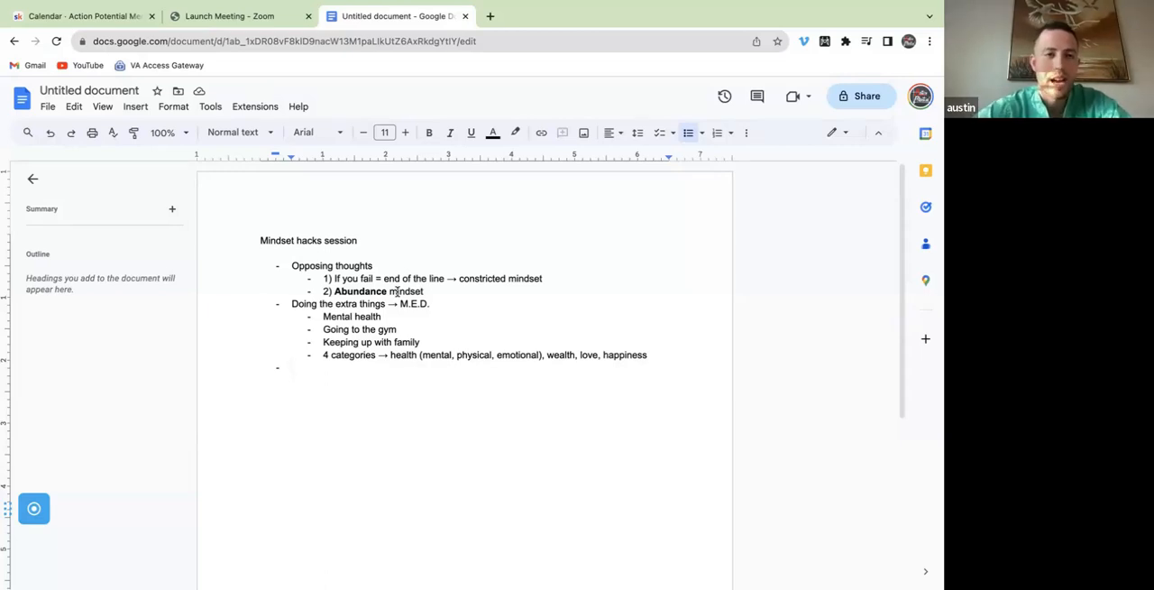
- Write the bullet 'Work under Suboptimal Circumstances', bolding 'Suboptimal Circumstances', with an empty sub-bullet below
type("Subop")
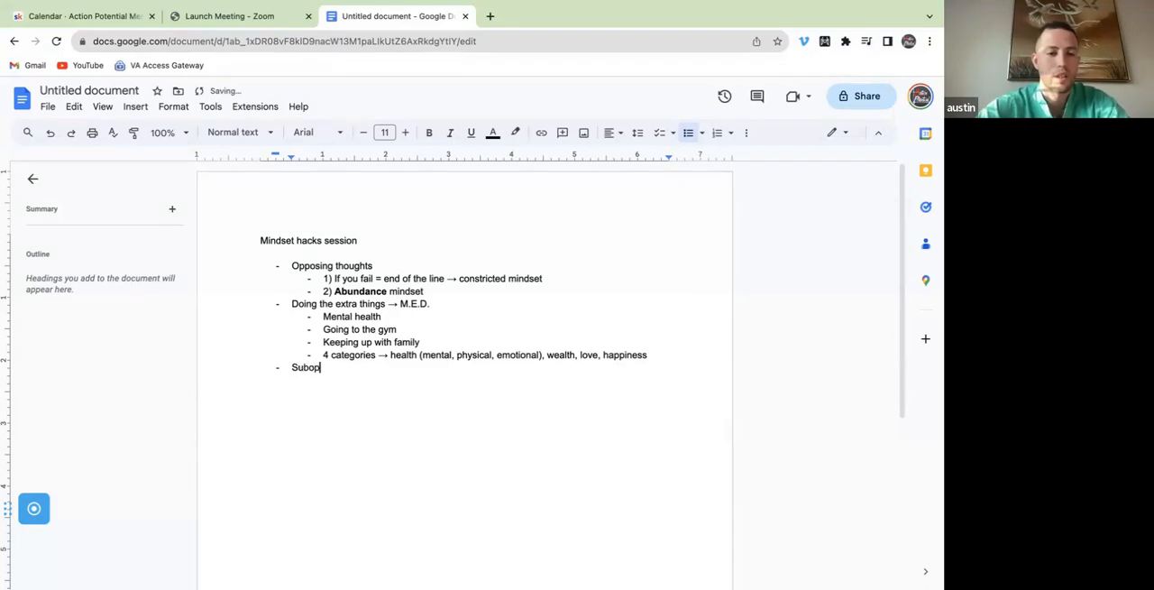
type("timal C")
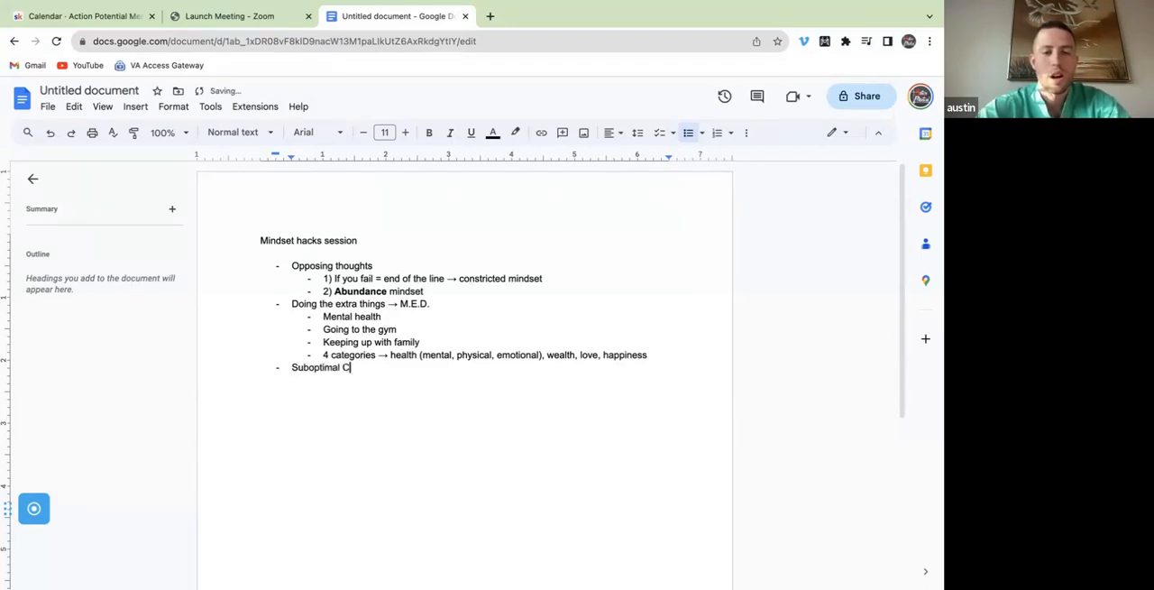
type("ircumstances")
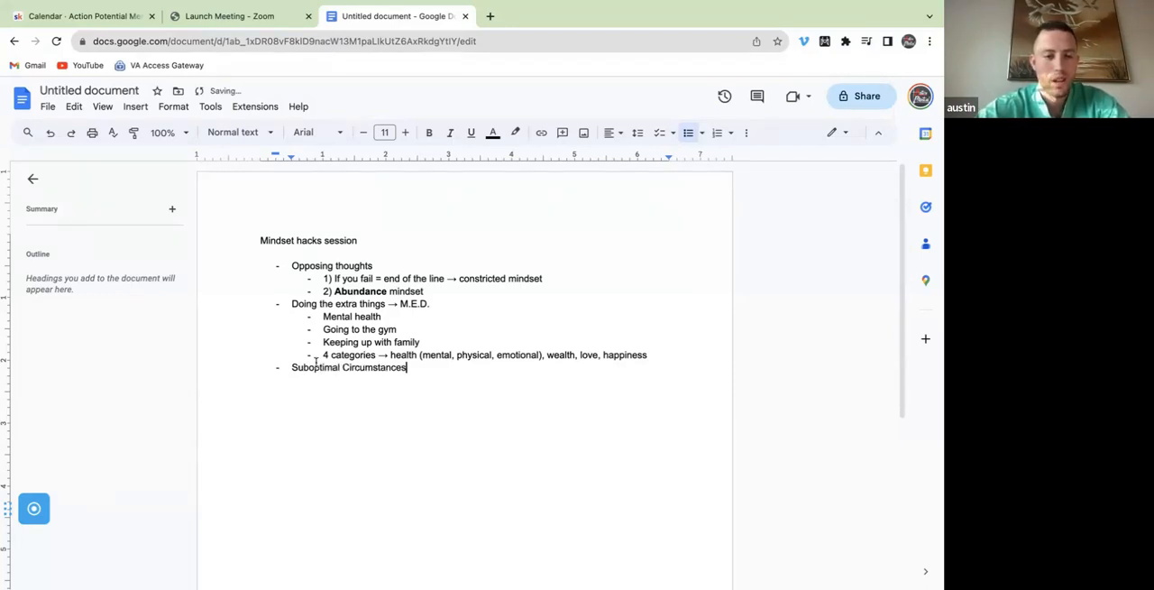
type("Work")
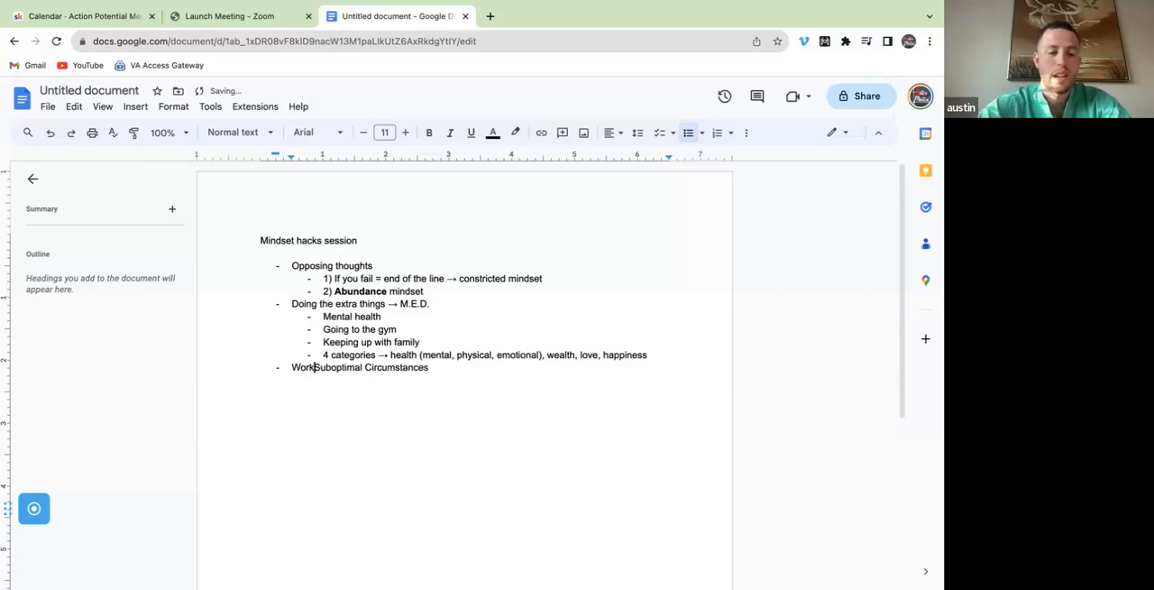
type("under")
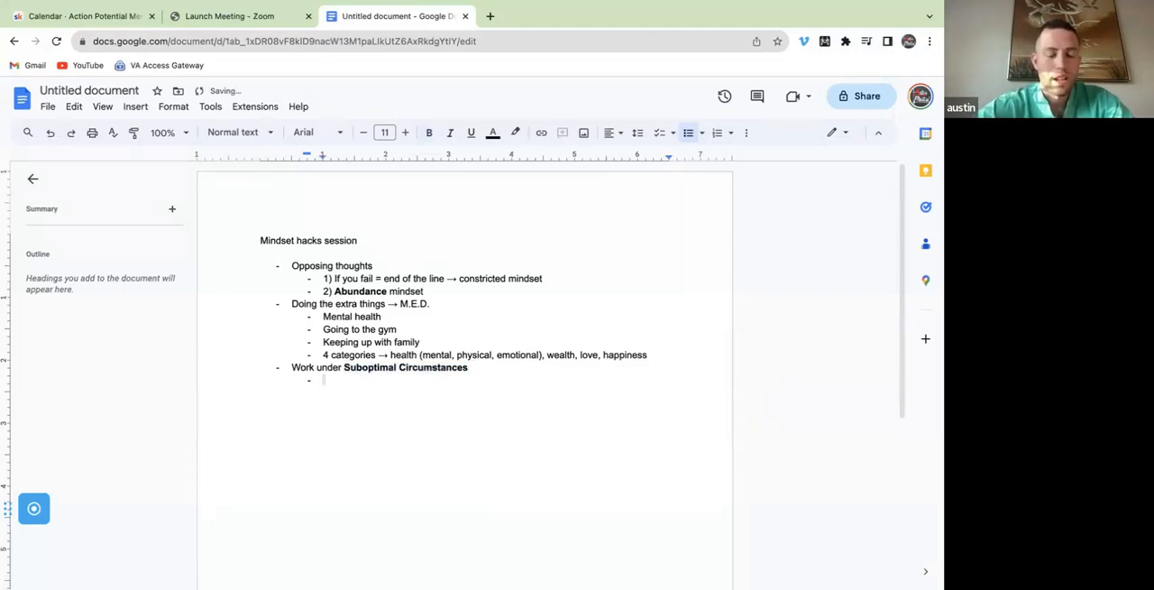
- Fill the sub-bullet with 'Taking action' and start a deeper nested bullet
type("Taking actio")
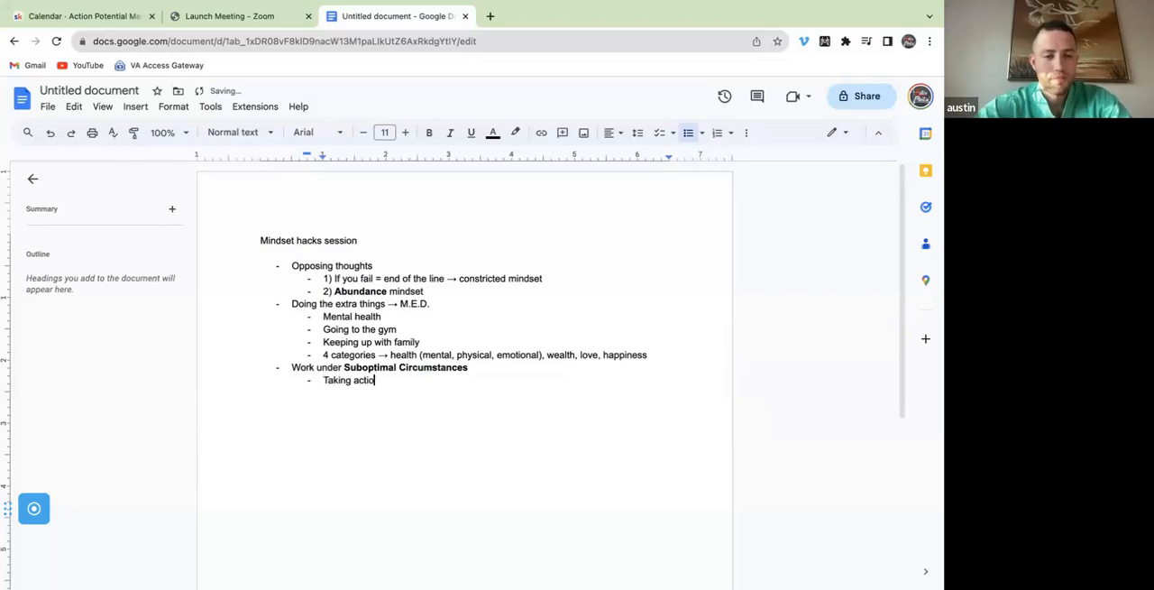
type("n")
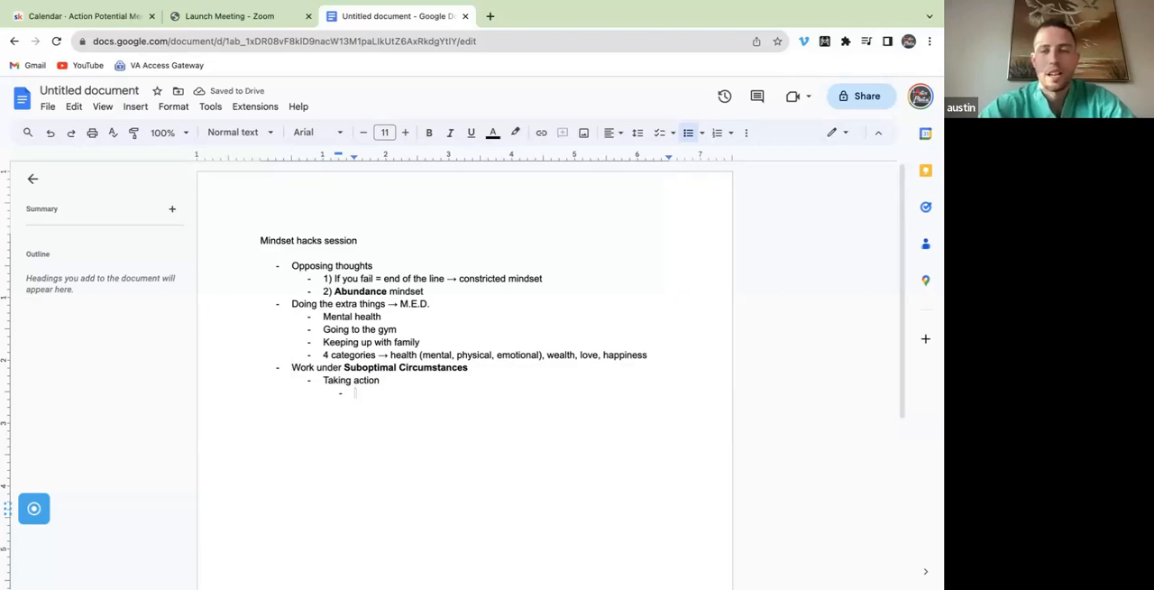
- Enter 'Mel Robbins: Counting backwards' in the nested bullet under 'Taking action'
type("Mel Robbins")
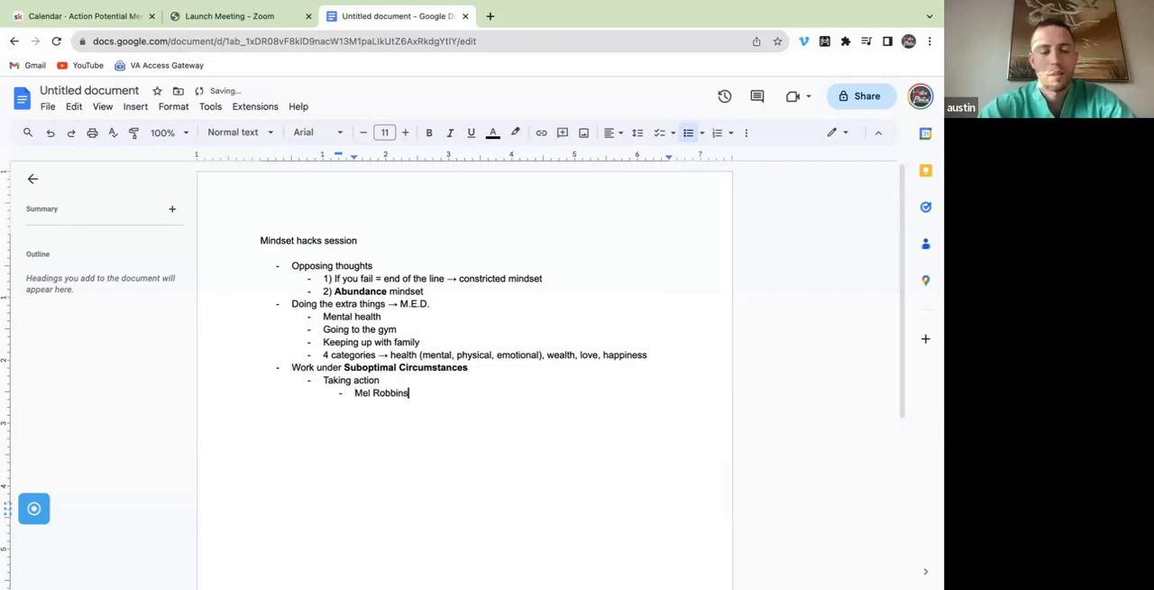
type(":")
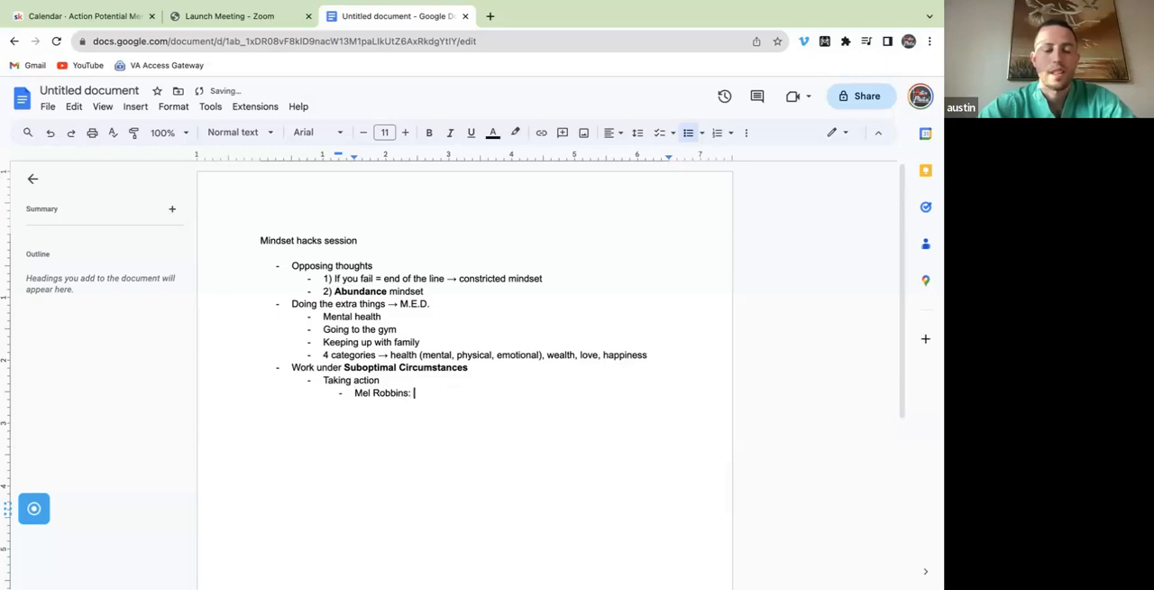
type("Counting a")
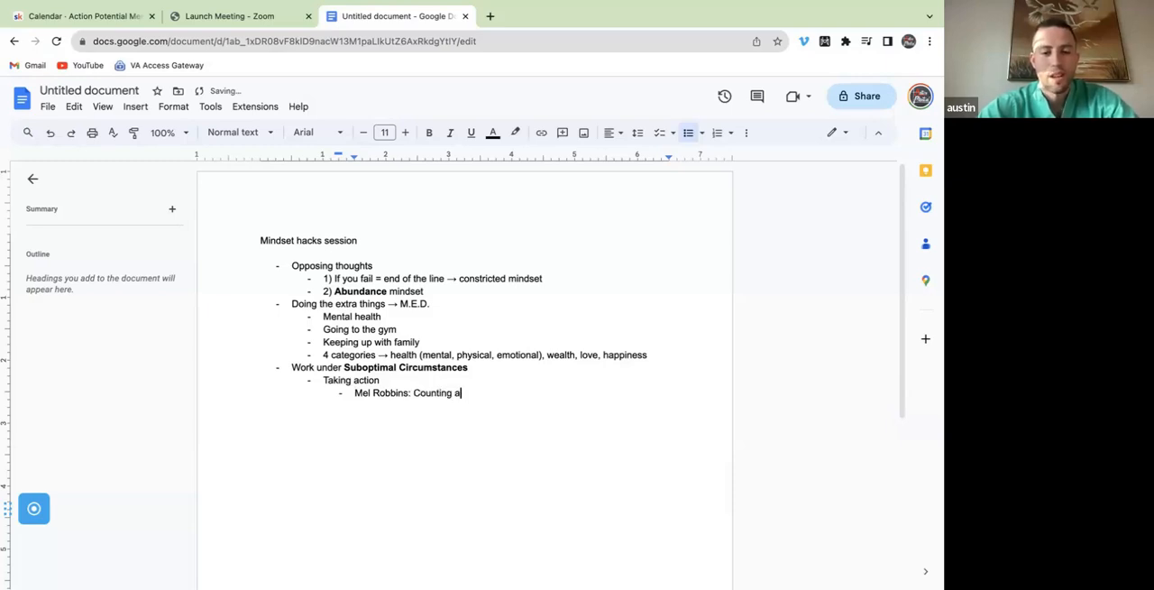
type("backwards")
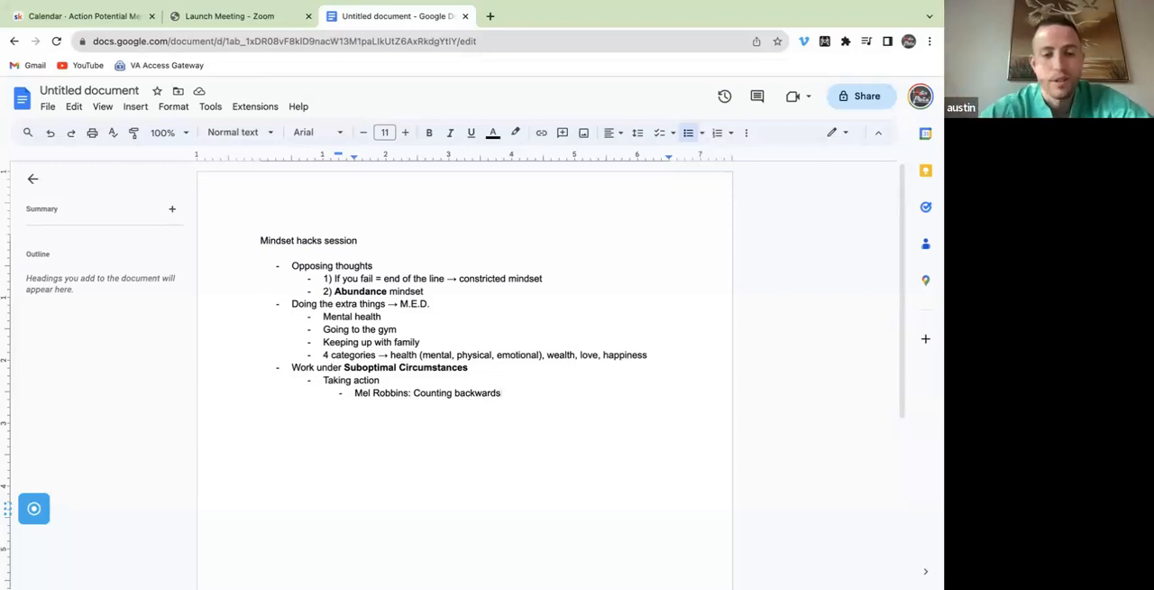
left_click(502, 393)
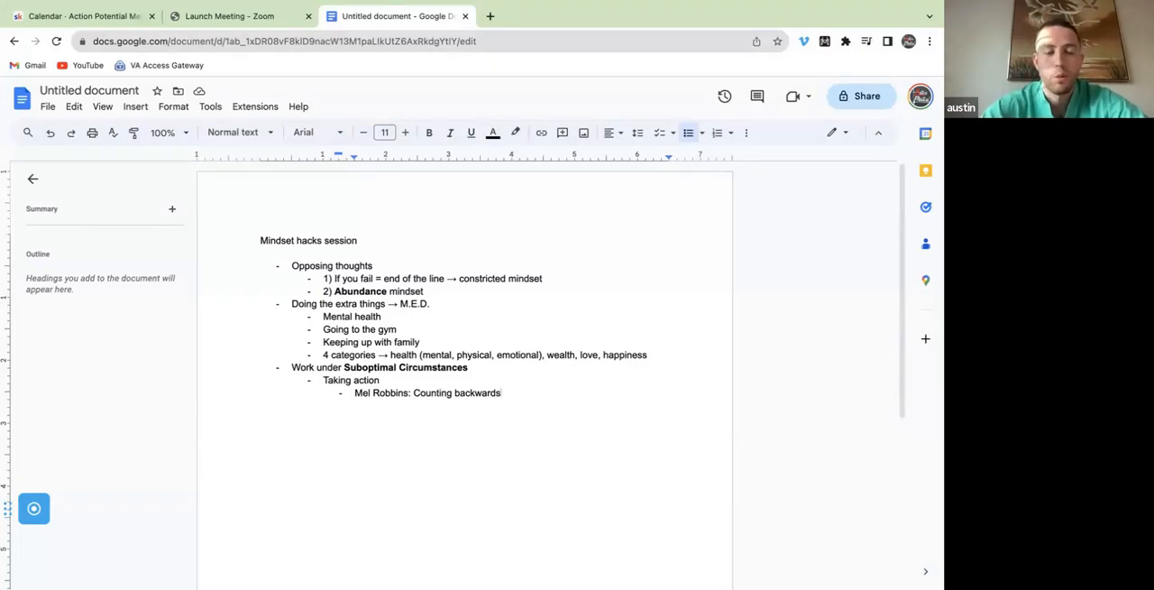
- Add the deeper bullet 'Plan out the night before, your first task', then select and deselect the section
type("Plan out the night before, your first t")
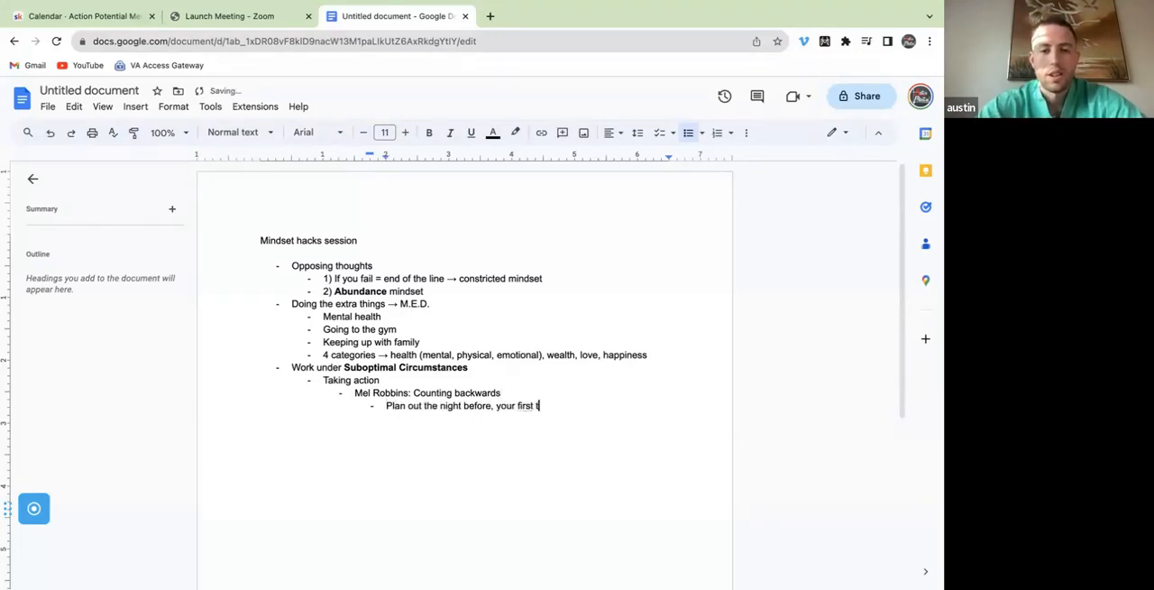
type("ask")
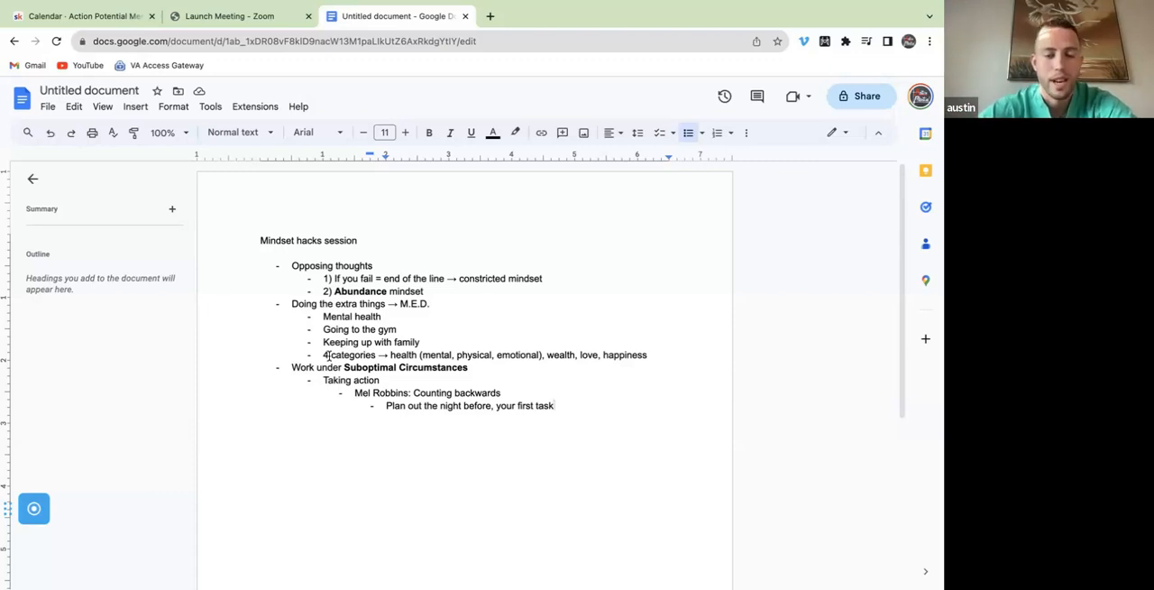
left_click_drag(291, 367, 466, 392)
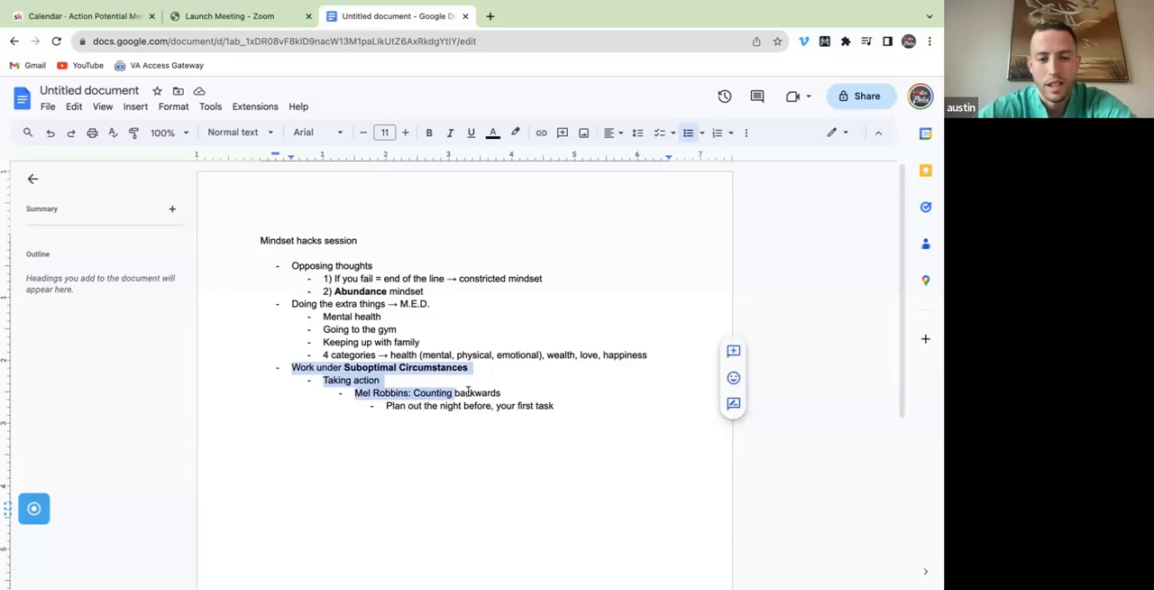
left_click(551, 405)
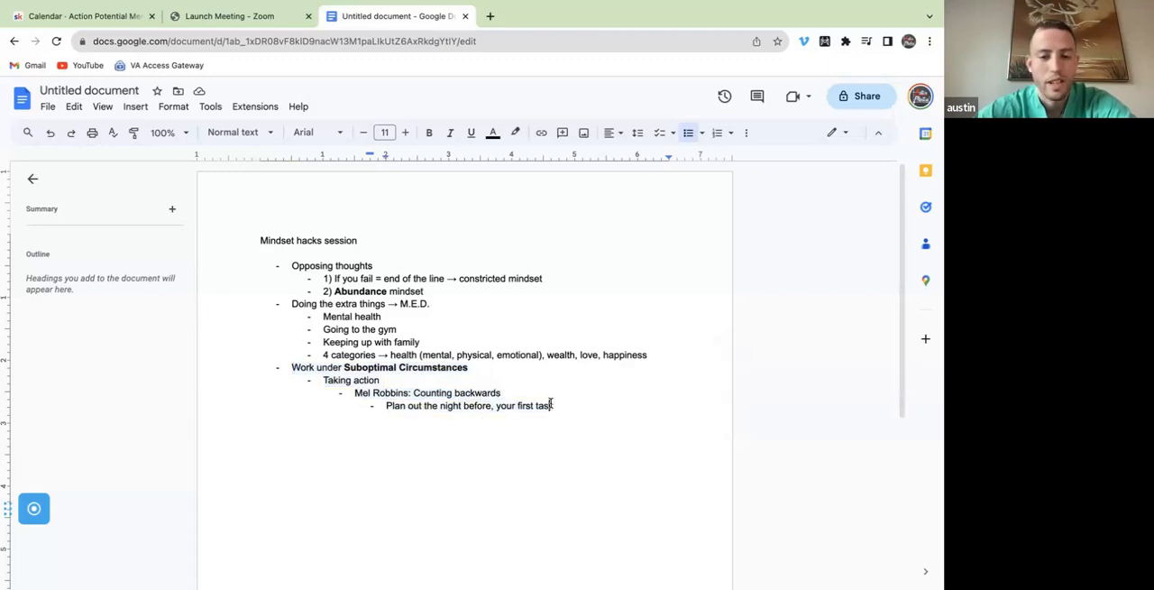